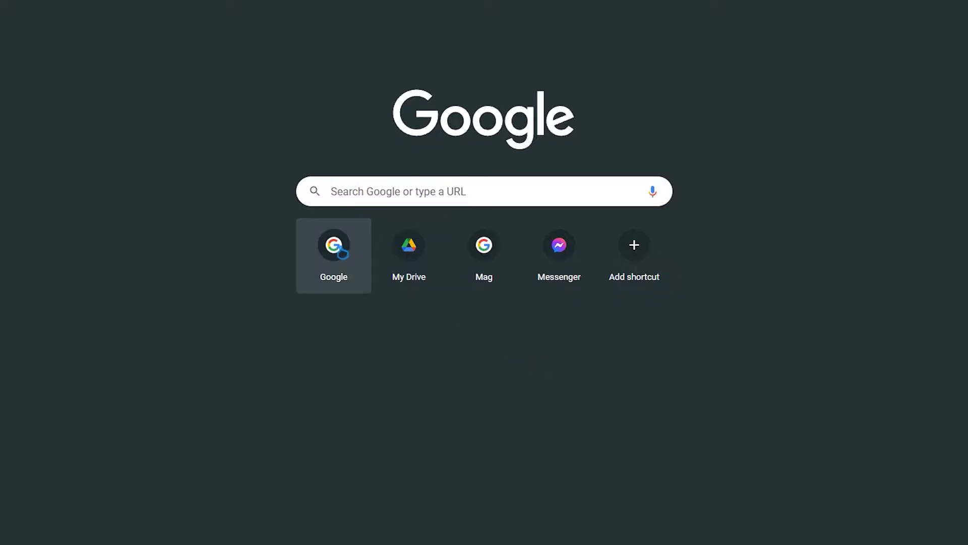
Search 'google new' from the new tab page and open the Google News result.
{"action": "left_click", "coordinate": [333, 244]}
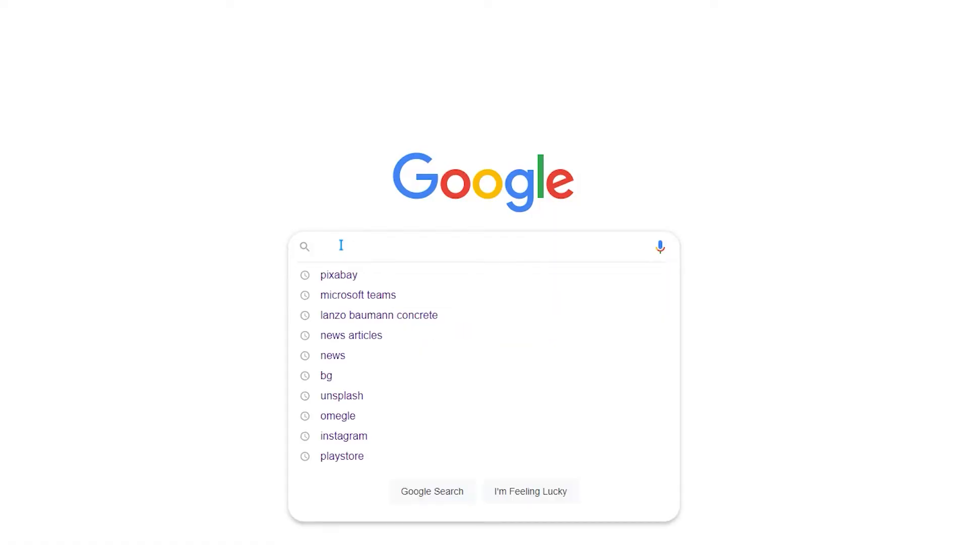
{"action": "type", "text": "google new"}
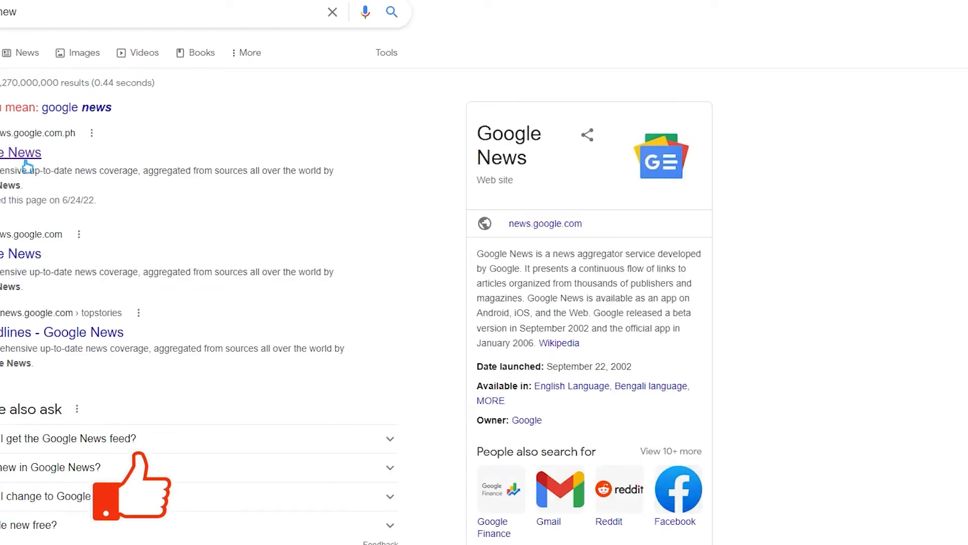
{"action": "left_click", "coordinate": [22, 152]}
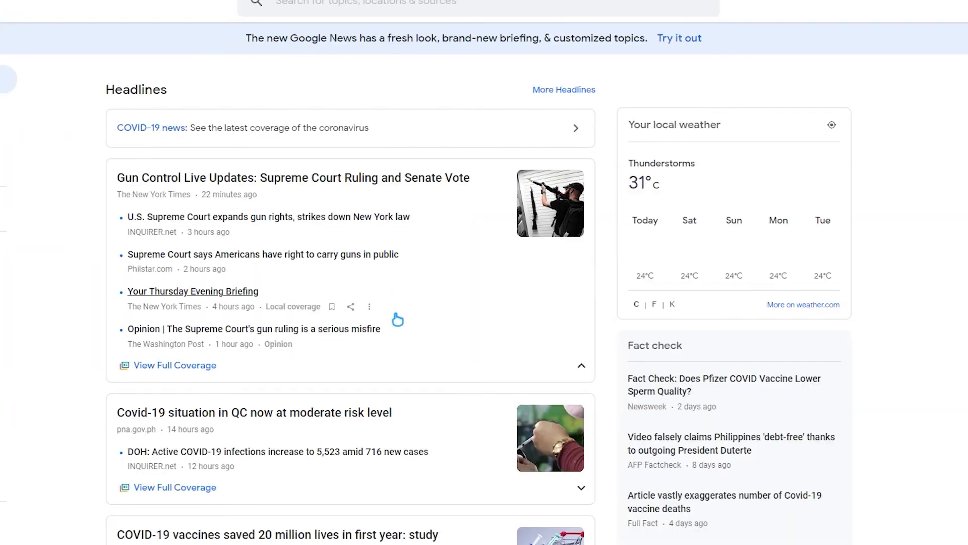
Scroll down through the Google News headlines.
{"action": "scroll", "scroll_direction": "down", "scroll_amount": 3}
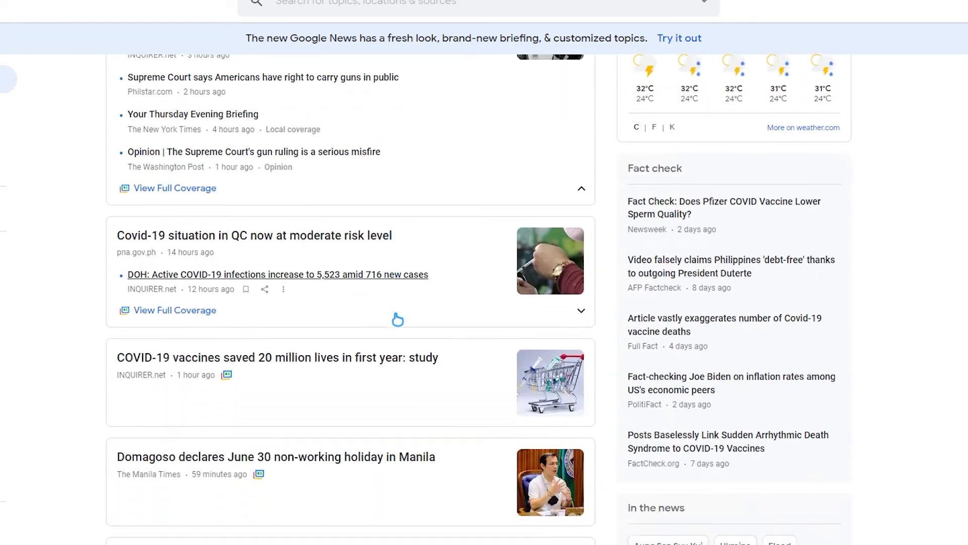
{"action": "scroll", "scroll_direction": "down", "scroll_amount": 3}
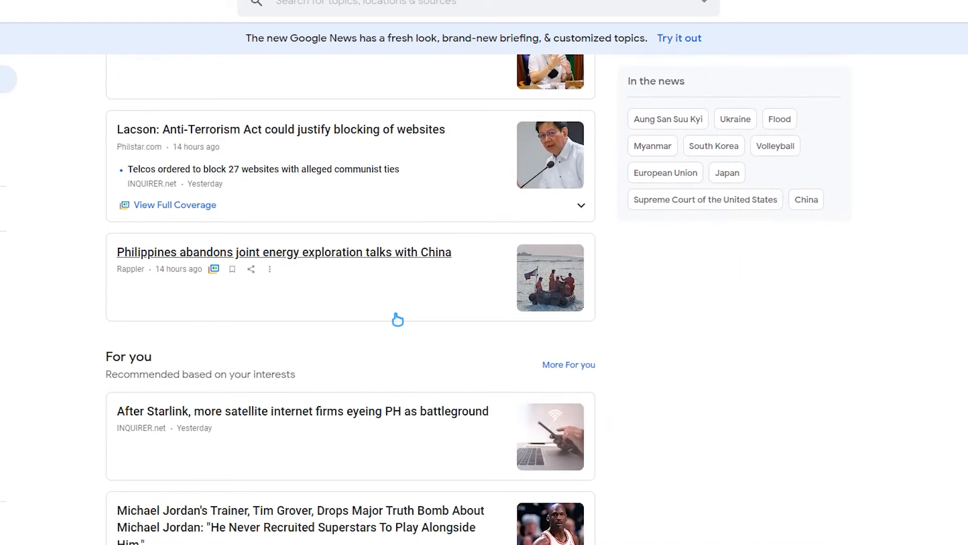
{"action": "scroll", "scroll_direction": "down", "scroll_amount": 3}
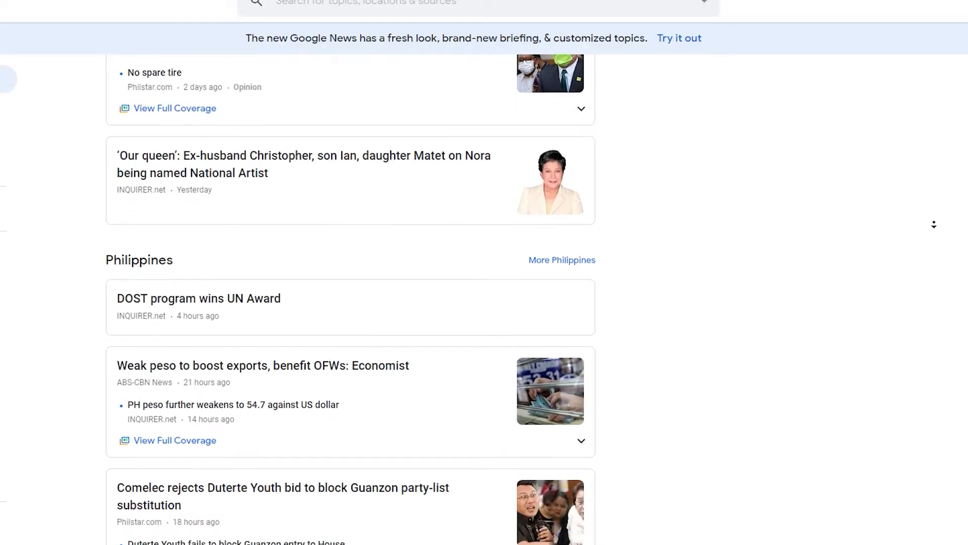
{"action": "scroll", "scroll_direction": "down", "scroll_amount": 3}
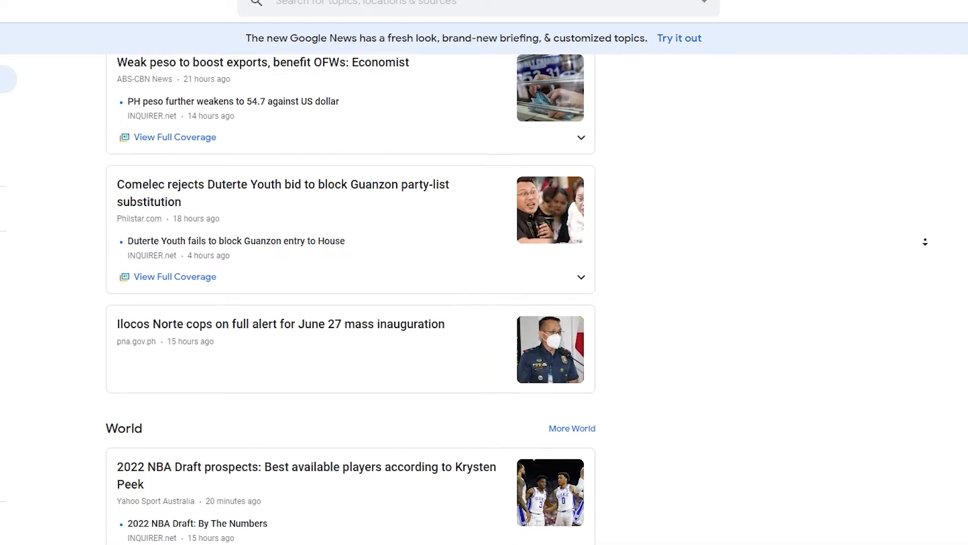
{"action": "scroll", "scroll_direction": "down", "scroll_amount": 3}
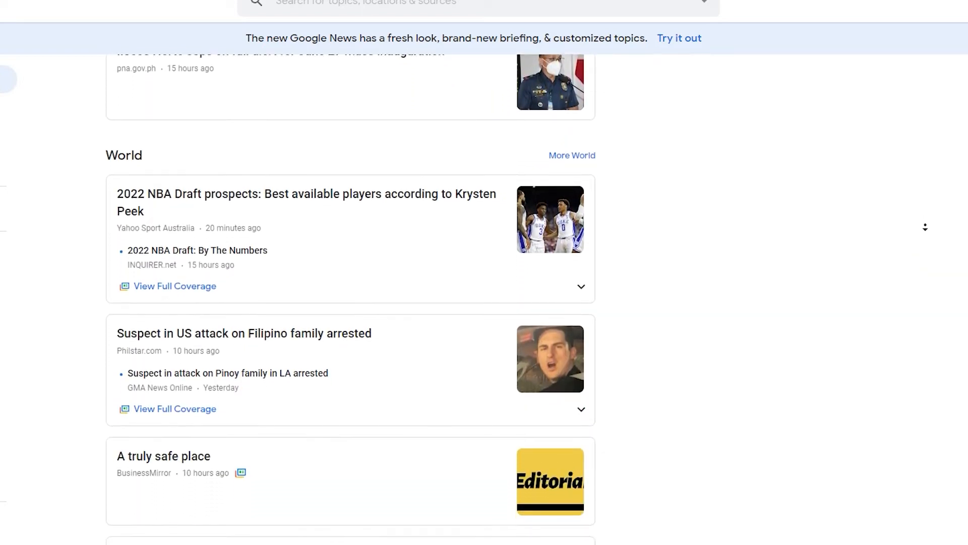
{"action": "scroll", "scroll_direction": "down", "scroll_amount": 3}
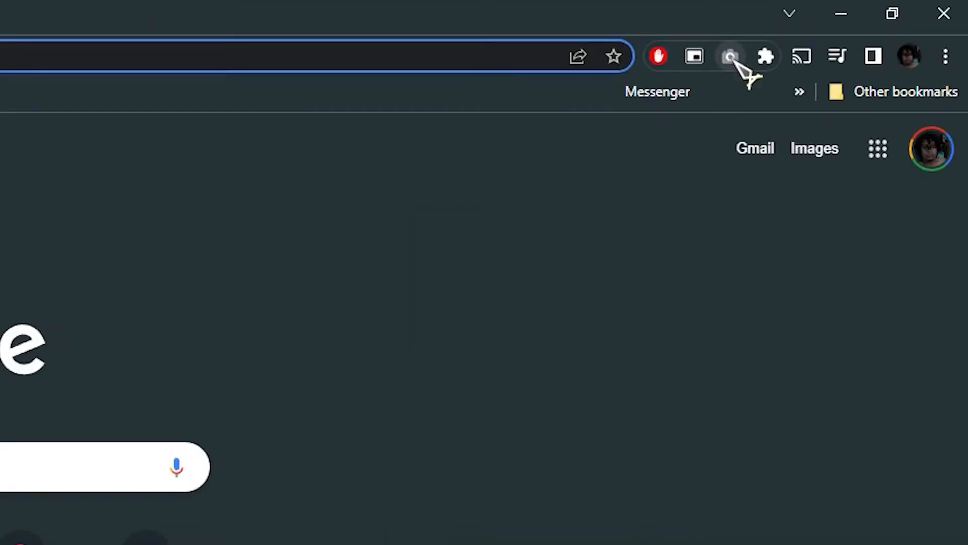
View GoFullPage's options, then go to More tools > Extensions to list installed extensions.
{"action": "right_click", "coordinate": [730, 56]}
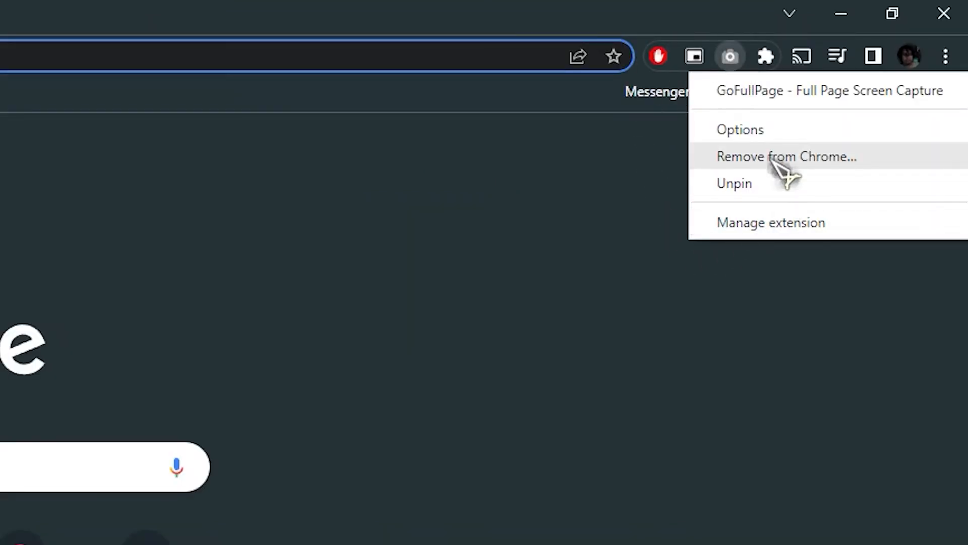
{"action": "mouse_move", "coordinate": [840, 176]}
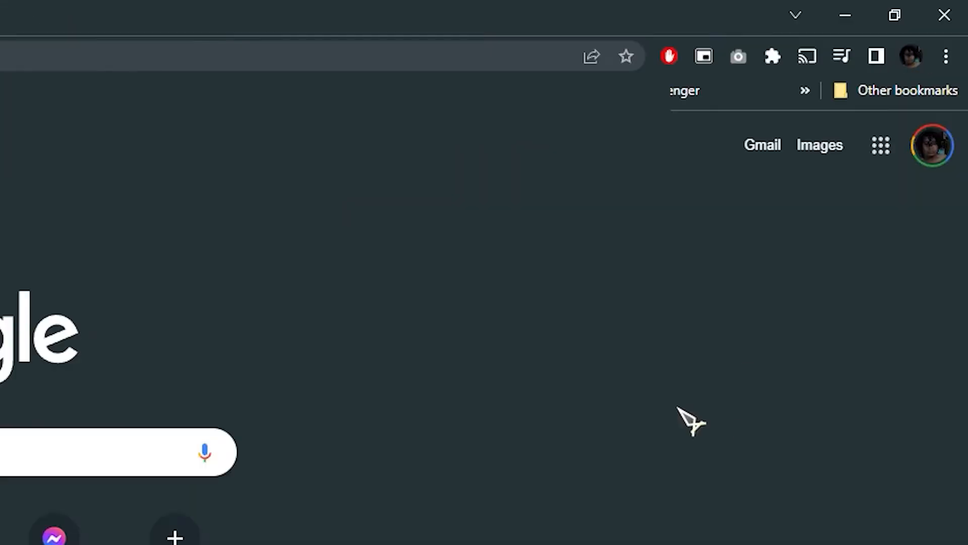
{"action": "left_click", "coordinate": [946, 56]}
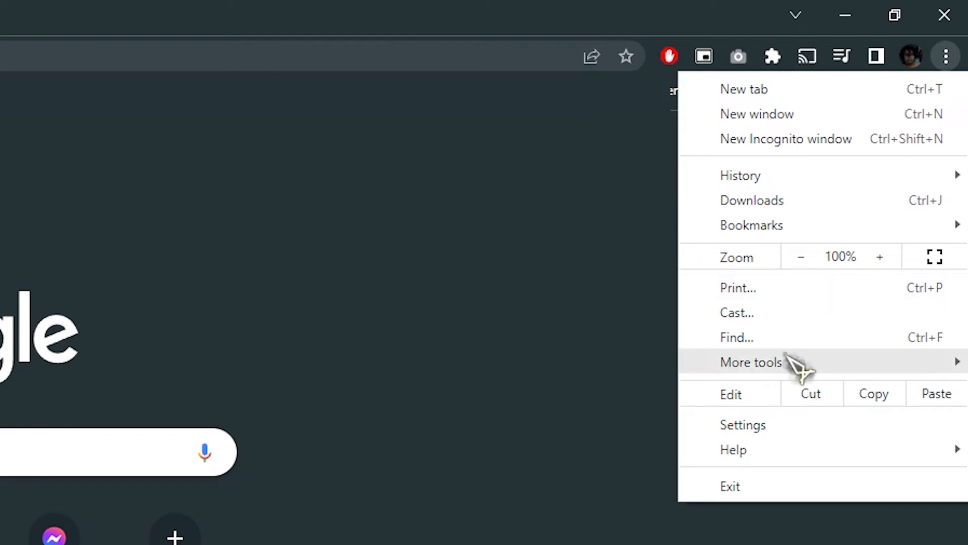
{"action": "left_click", "coordinate": [751, 363]}
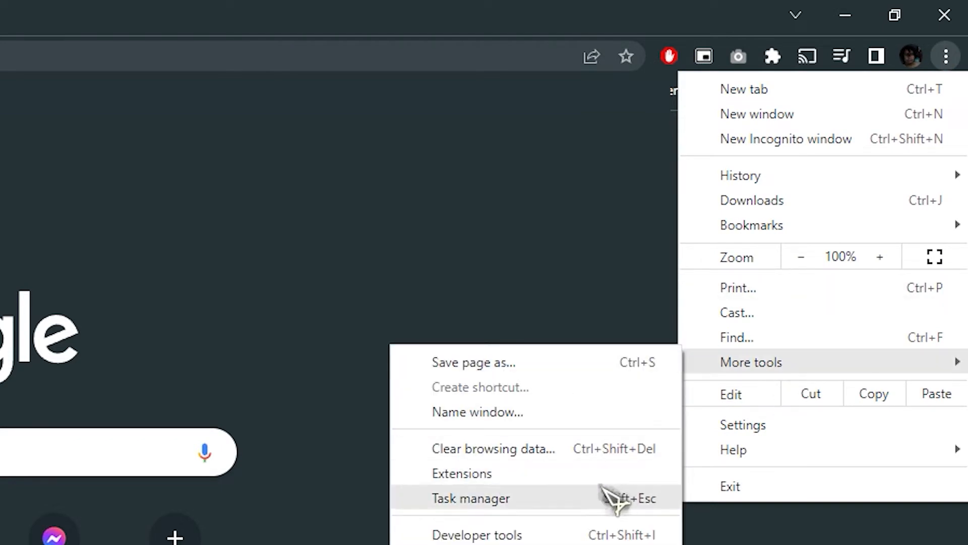
{"action": "left_click", "coordinate": [462, 473]}
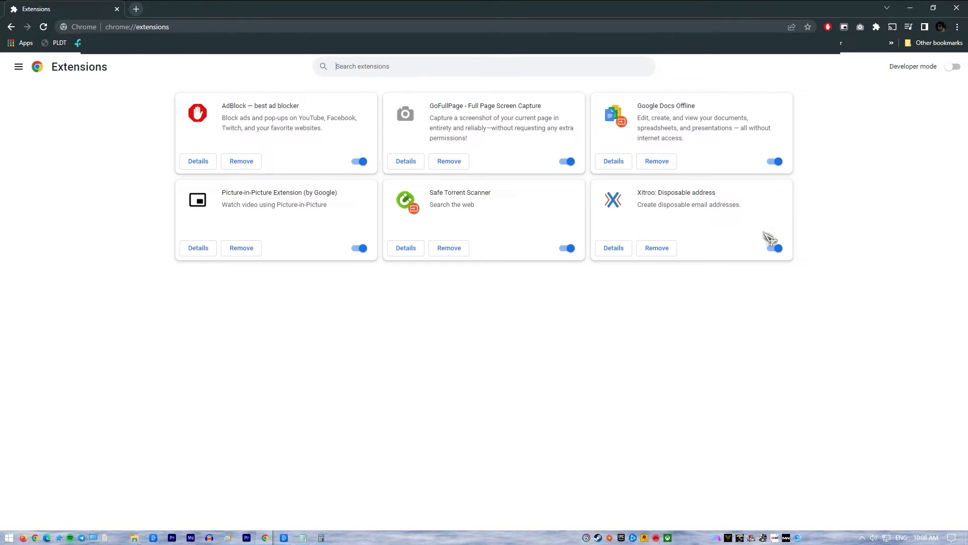
{"action": "mouse_move", "coordinate": [764, 200]}
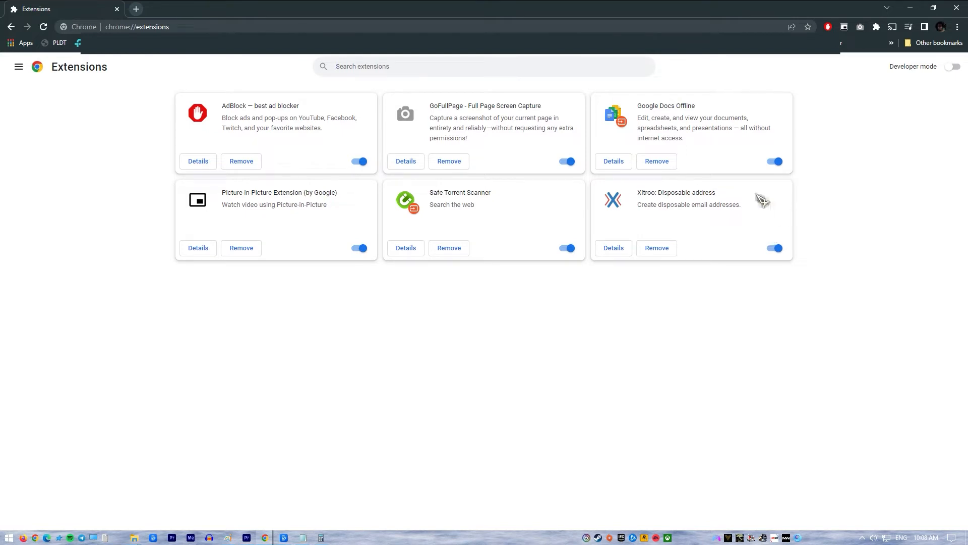
Remove the Xitroo: Disposable address extension and confirm the removal.
{"action": "left_click", "coordinate": [656, 248]}
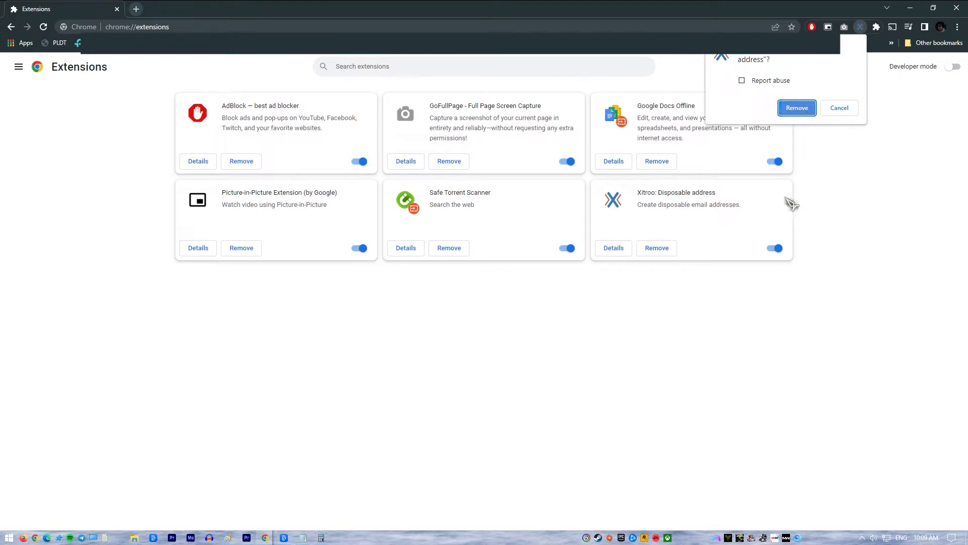
{"action": "left_click", "coordinate": [796, 107]}
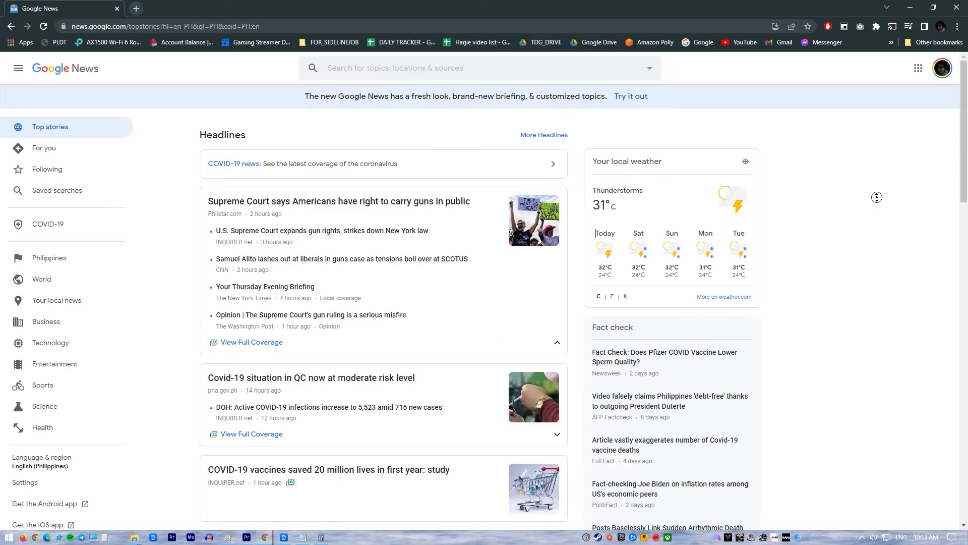
Scroll the Google News page, then search Google for 'anti virus strict'.
{"action": "scroll", "scroll_direction": "down", "scroll_amount": 3}
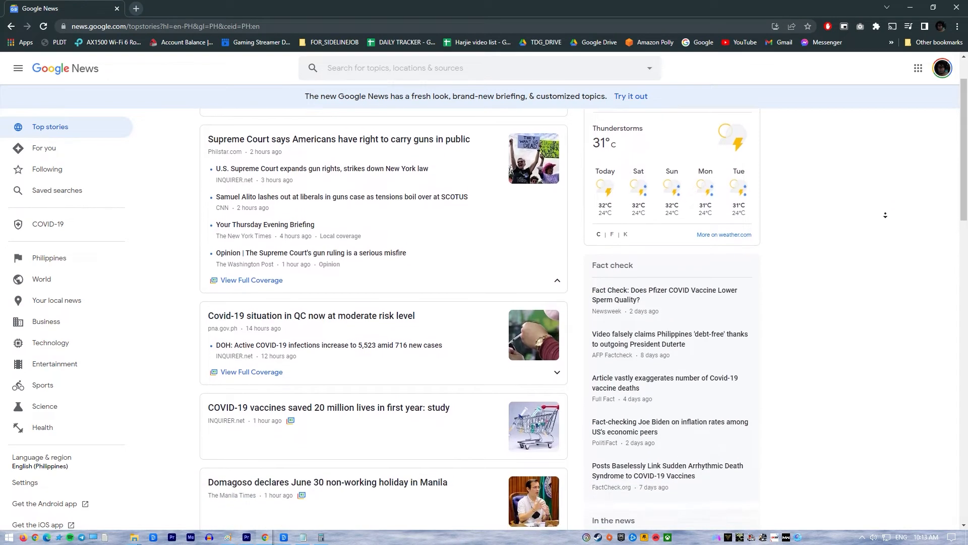
{"action": "scroll", "scroll_direction": "down", "scroll_amount": 3}
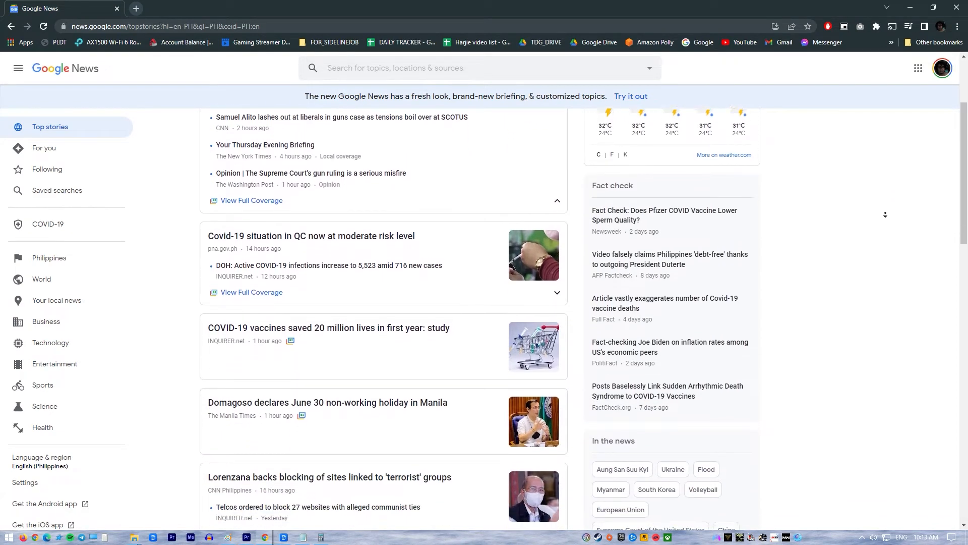
{"action": "scroll", "scroll_direction": "down", "scroll_amount": 3}
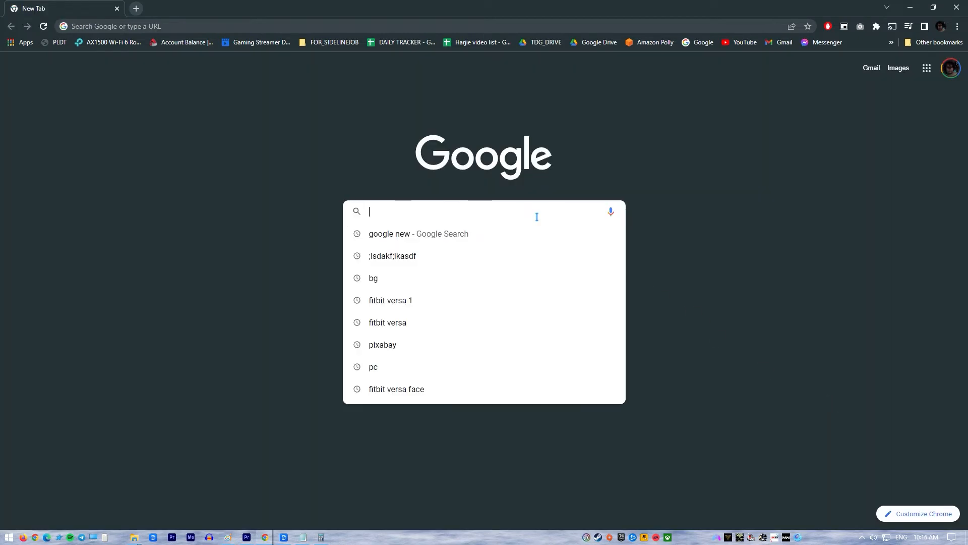
{"action": "type", "text": "anti virus strict"}
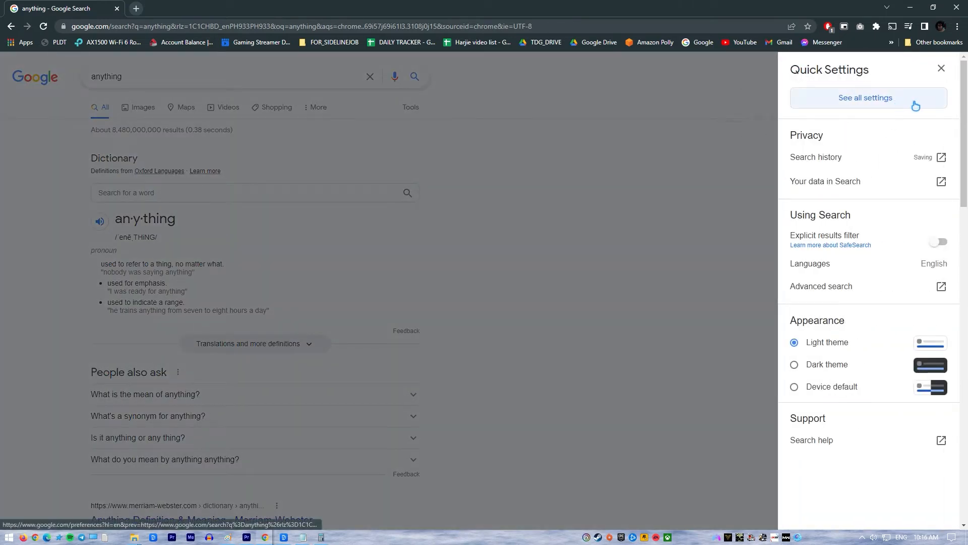
Leave 'Open each selected result in a new browser window' unchecked in Search settings and save.
{"action": "left_click", "coordinate": [866, 97]}
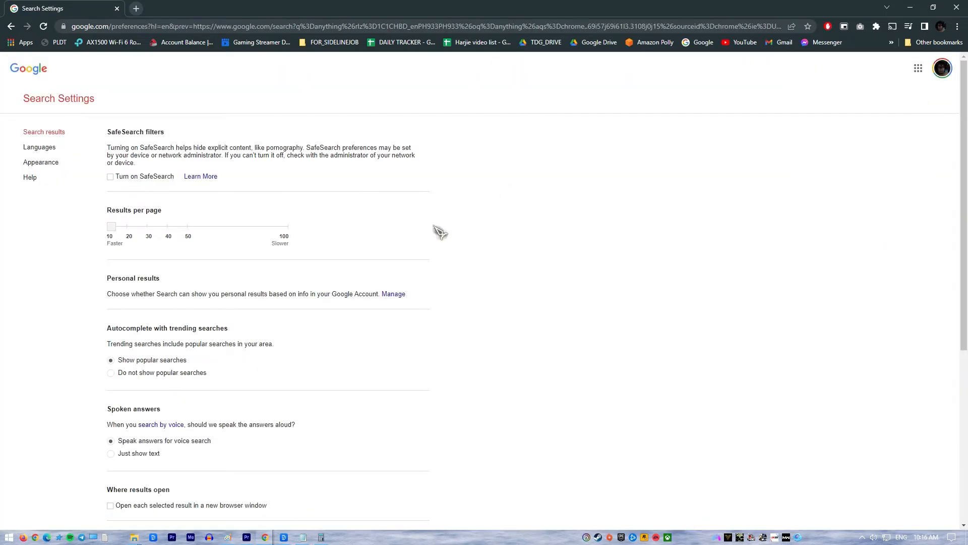
{"action": "left_click", "coordinate": [110, 505]}
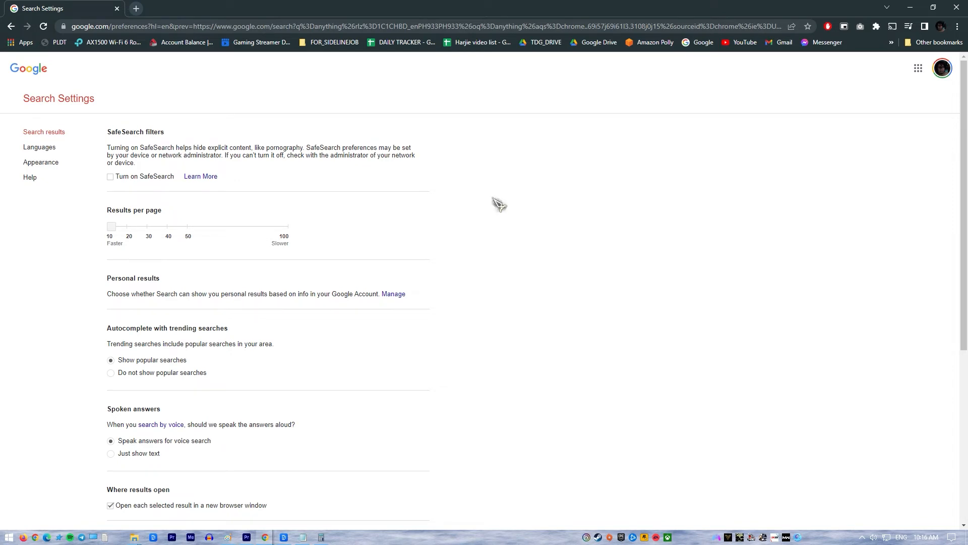
{"action": "scroll", "scroll_direction": "down", "scroll_amount": 3}
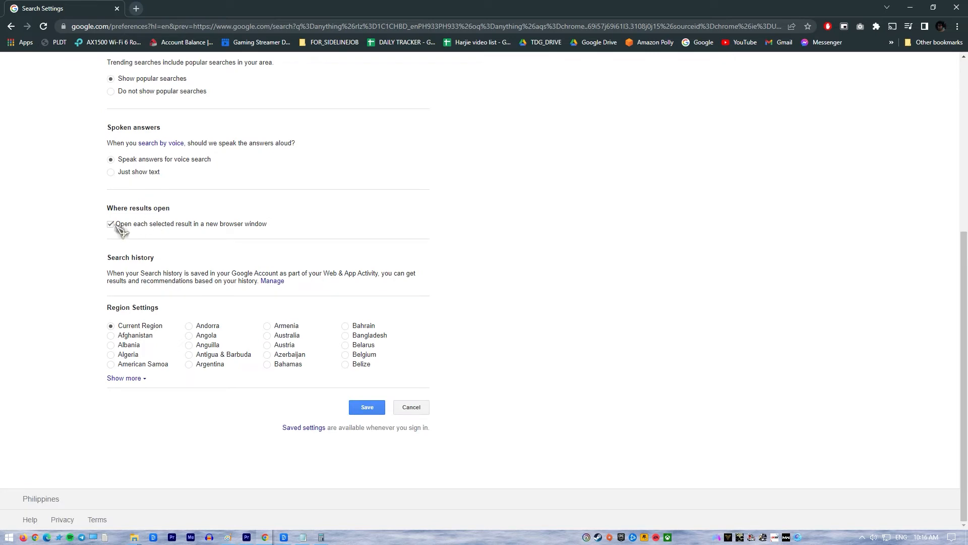
{"action": "left_click", "coordinate": [110, 223]}
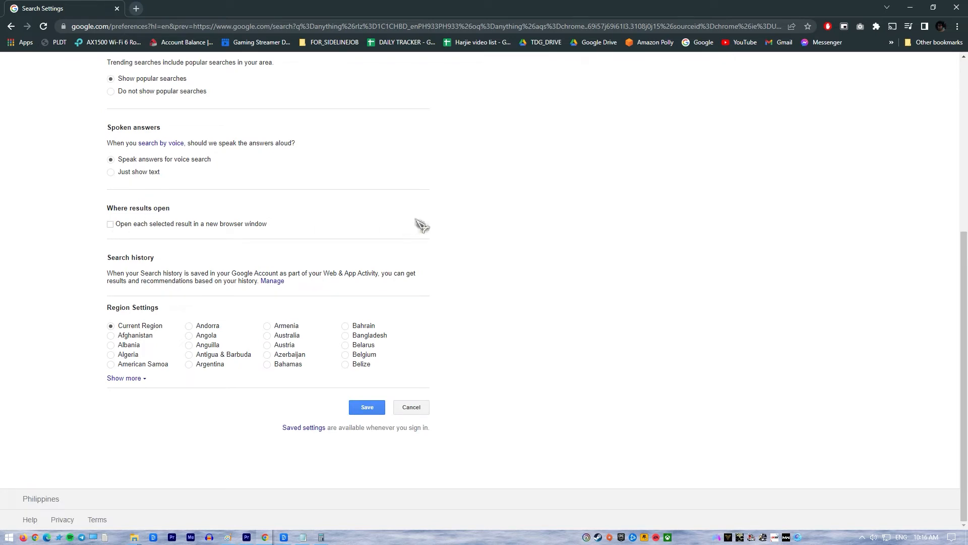
{"action": "left_click", "coordinate": [366, 406]}
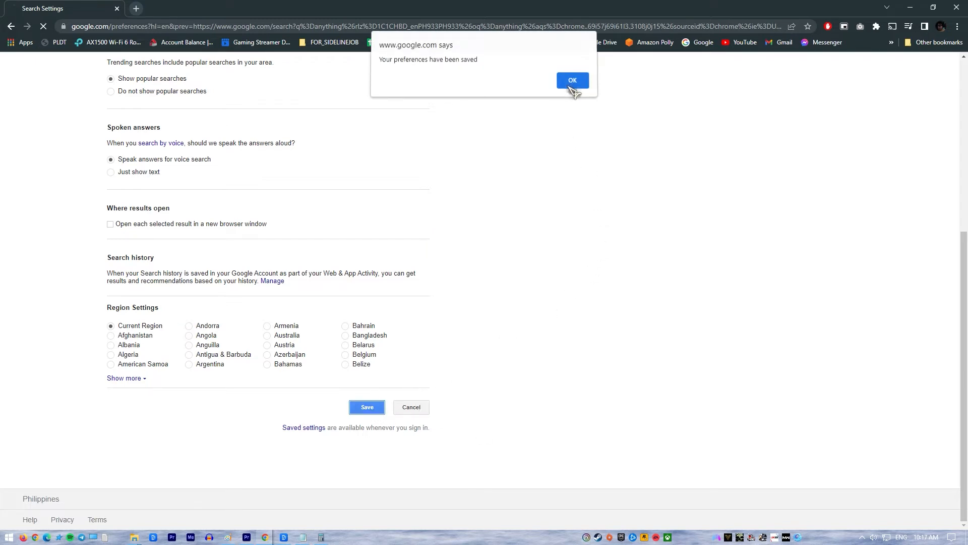
Dismiss the 'Your preferences have been saved' alert with OK.
{"action": "left_click", "coordinate": [572, 81]}
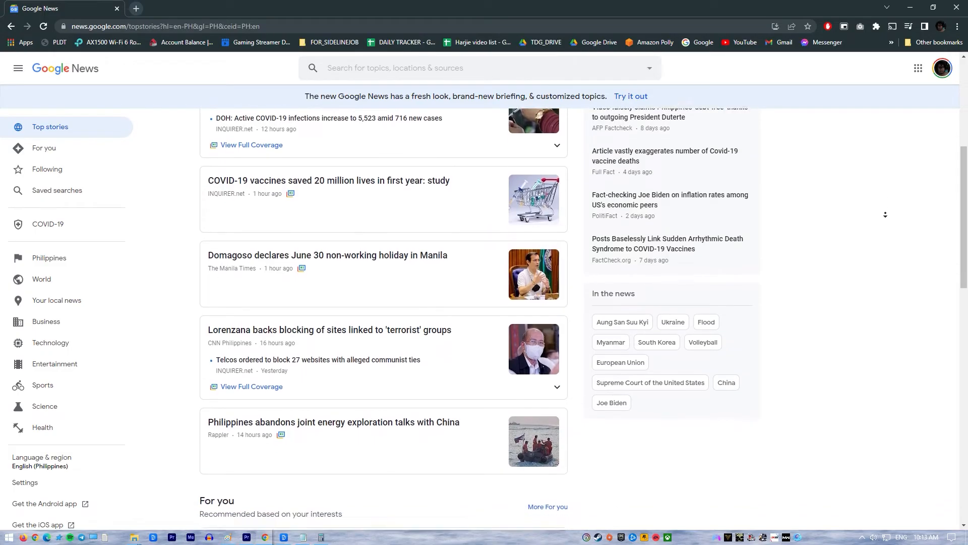
Scroll further through Google News, then switch to a fresh new tab page.
{"action": "scroll", "scroll_direction": "down", "scroll_amount": 3}
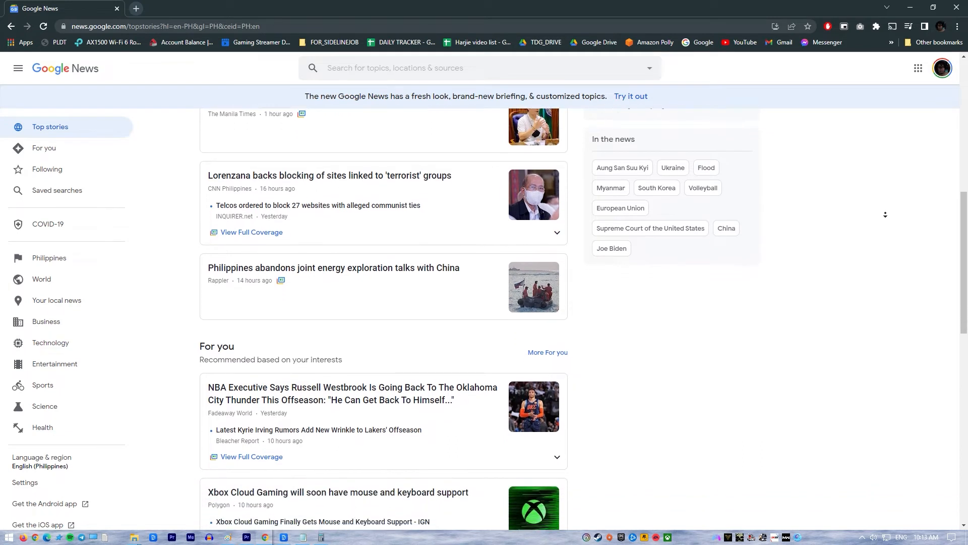
{"action": "scroll", "scroll_direction": "down", "scroll_amount": 3}
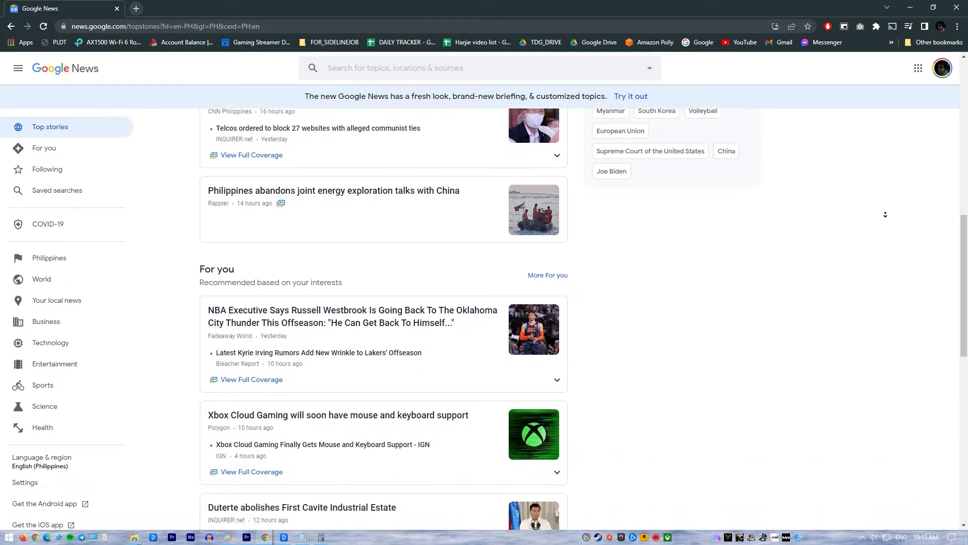
{"action": "scroll", "scroll_direction": "down", "scroll_amount": 3}
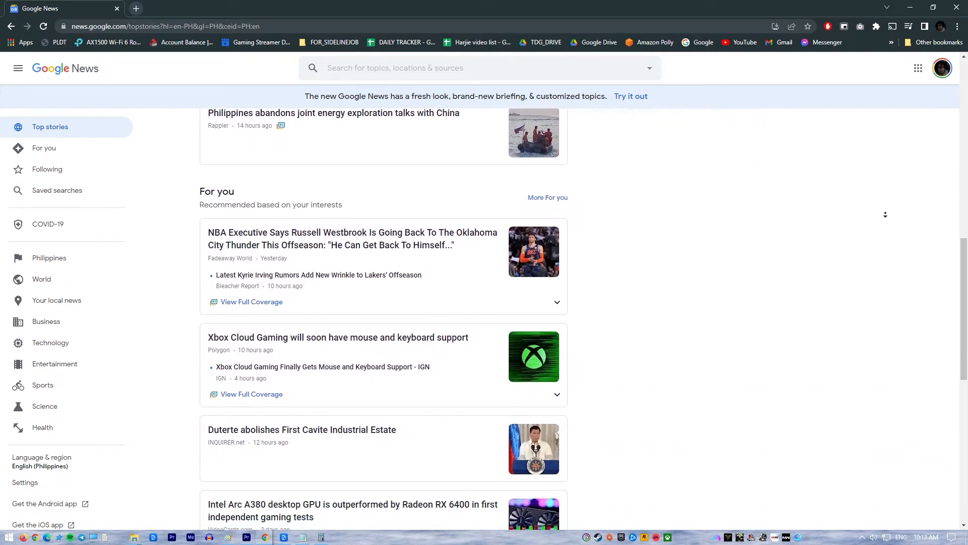
{"action": "left_click", "coordinate": [135, 8]}
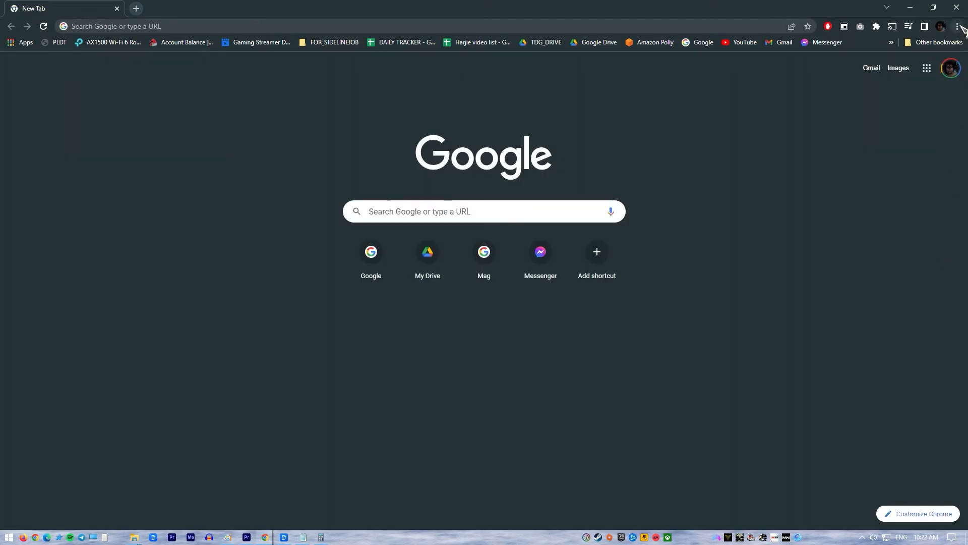
Turn off 'Continue running background apps when Google Chrome is closed' under Settings > Advanced > System.
{"action": "left_click", "coordinate": [958, 25]}
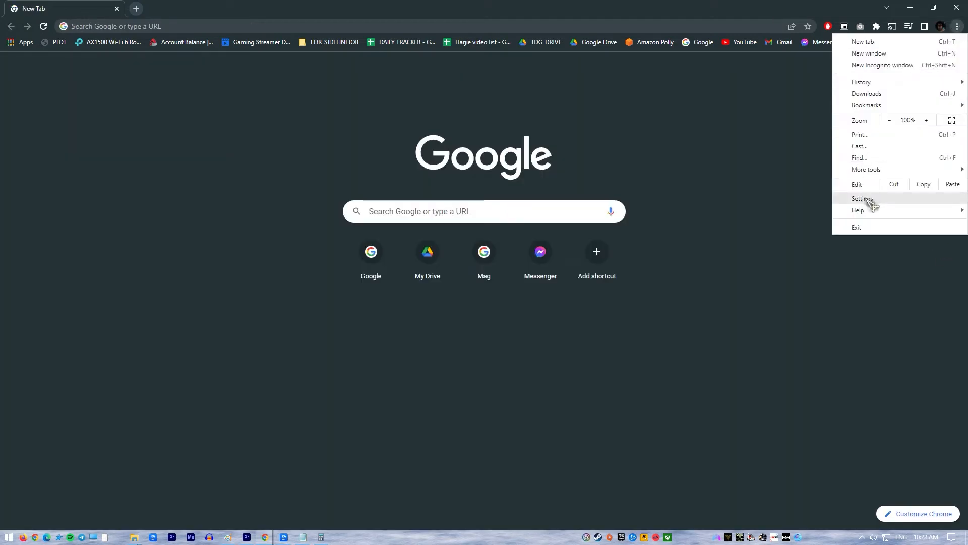
{"action": "left_click", "coordinate": [862, 198]}
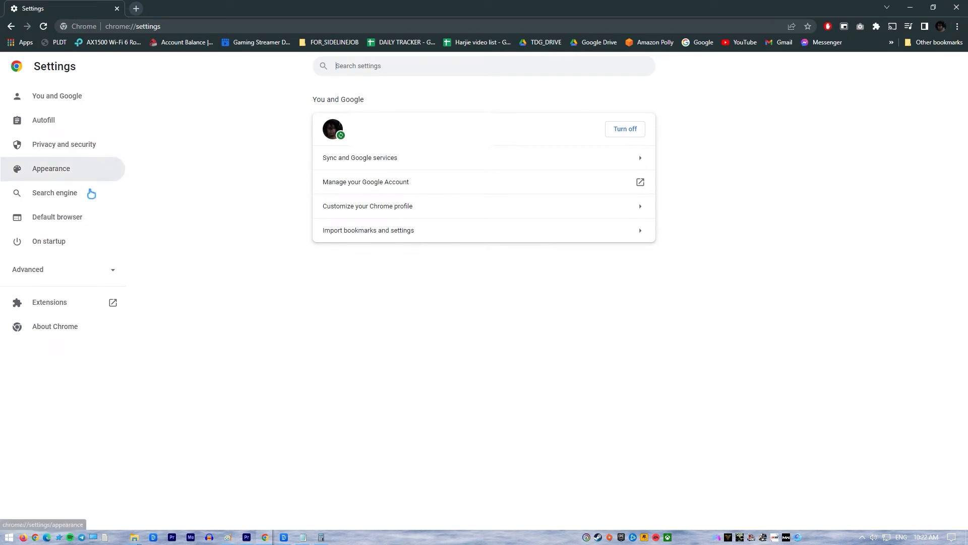
{"action": "left_click", "coordinate": [28, 269]}
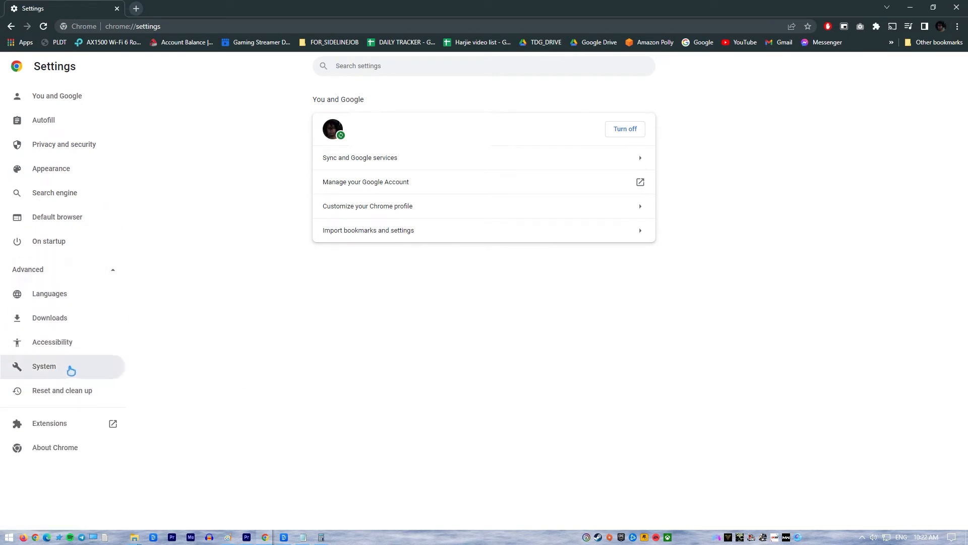
{"action": "left_click", "coordinate": [43, 366]}
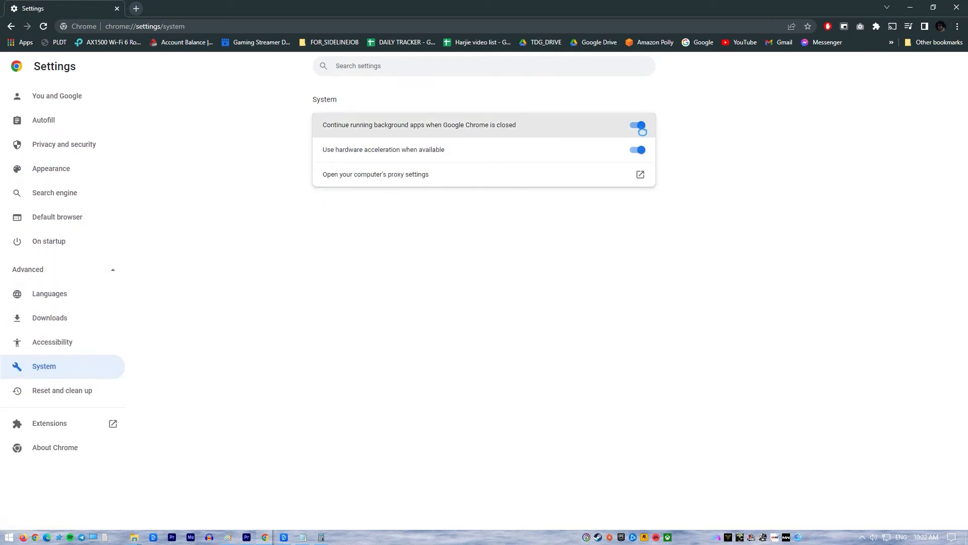
{"action": "left_click", "coordinate": [637, 126]}
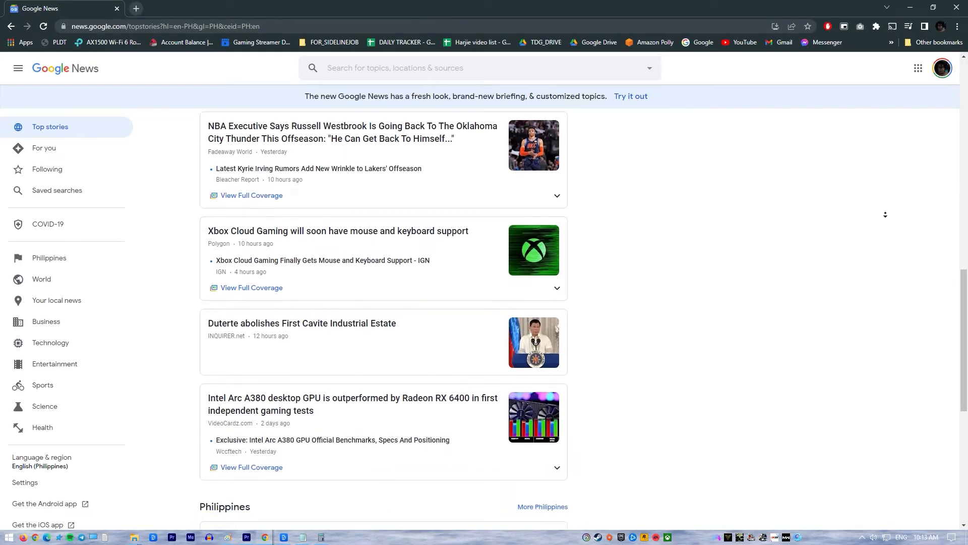
Run a Quick scan from Windows Security's Virus & threat protection page.
{"action": "scroll", "scroll_direction": "down", "scroll_amount": 3}
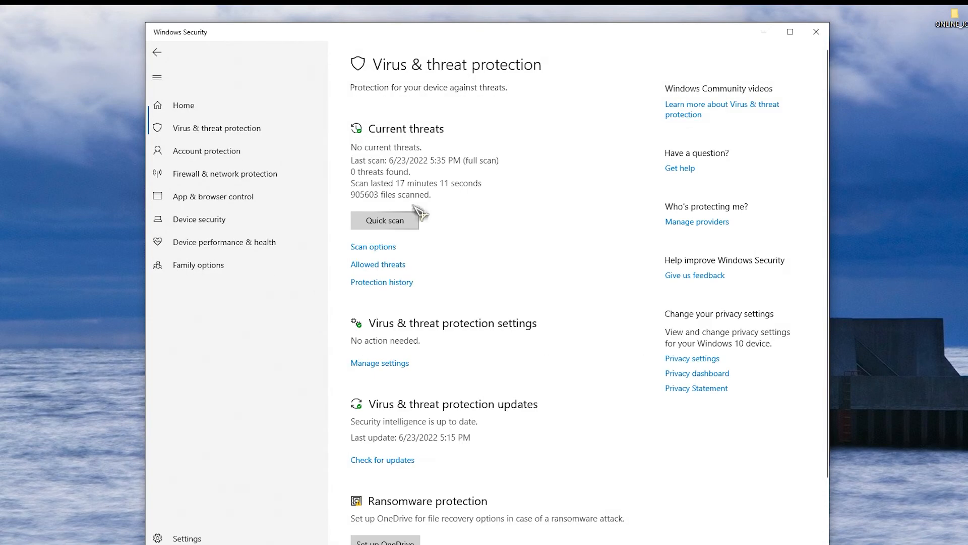
{"action": "left_click", "coordinate": [384, 221]}
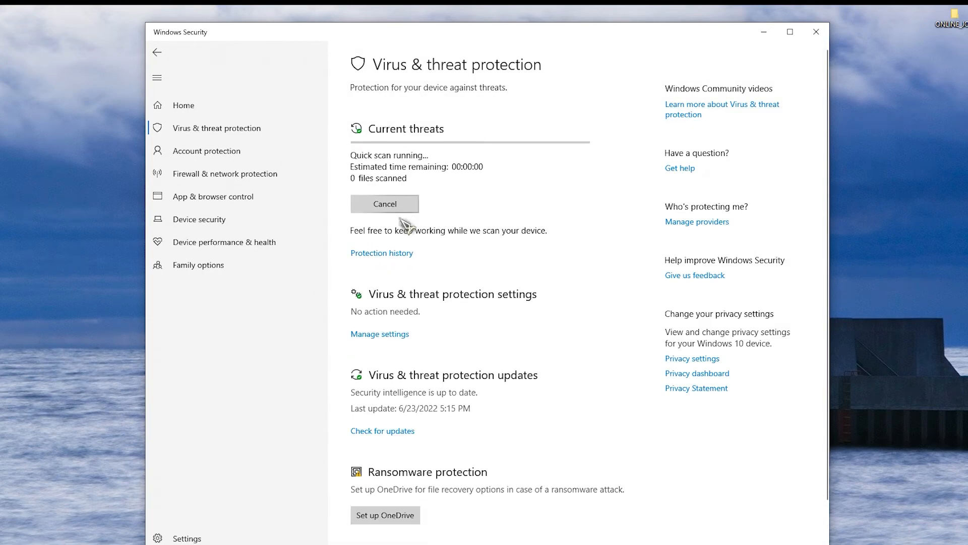
{"action": "mouse_move", "coordinate": [459, 234]}
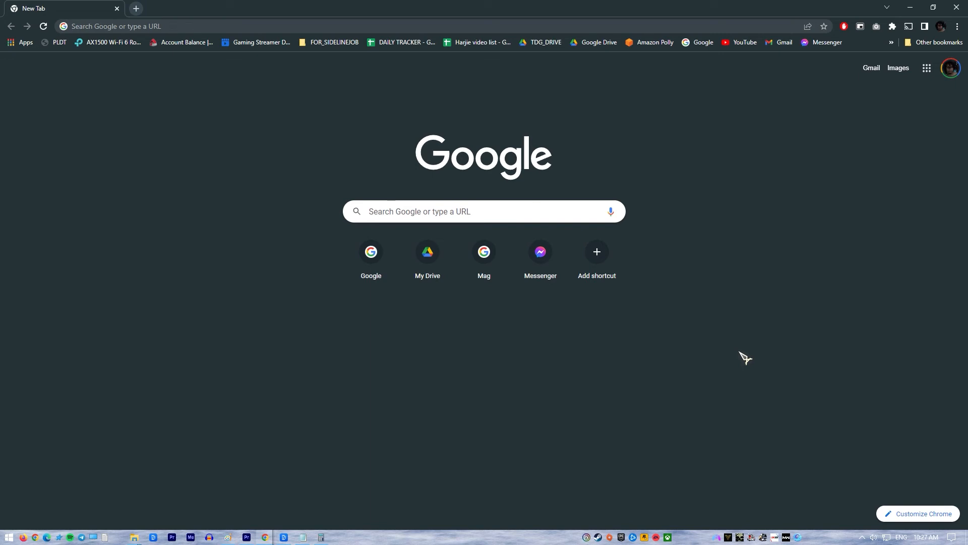
Open Settings > Advanced > Reset and clean up > Clean up computer.
{"action": "left_click", "coordinate": [958, 26]}
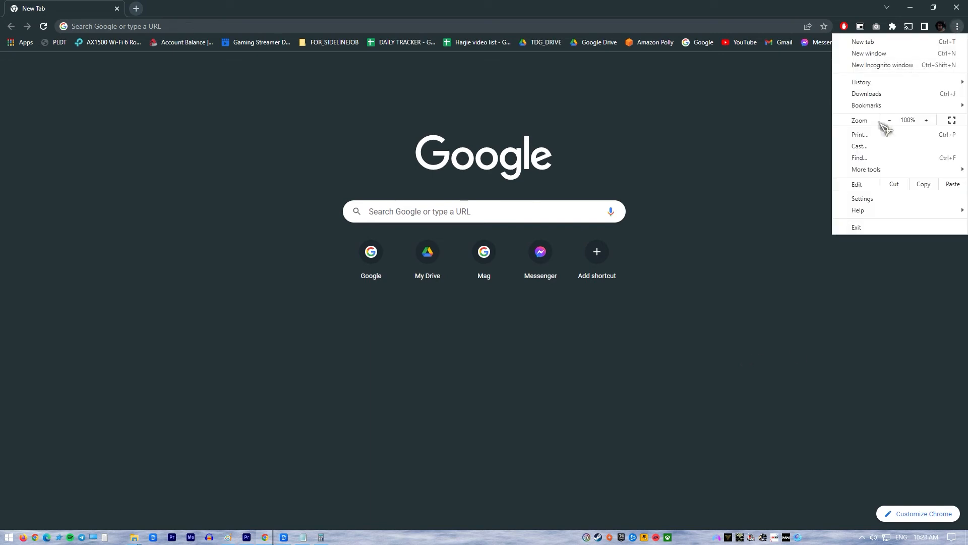
{"action": "left_click", "coordinate": [862, 198]}
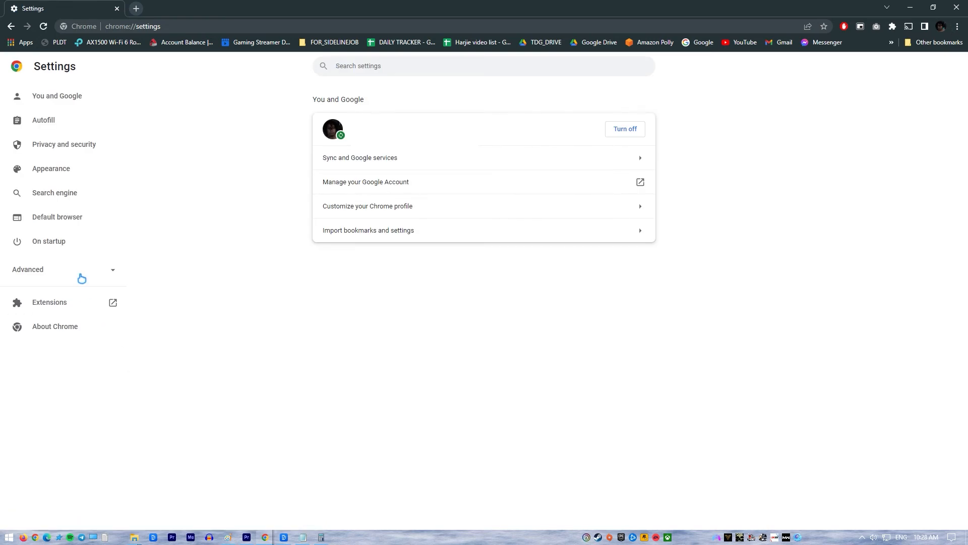
{"action": "left_click", "coordinate": [28, 269]}
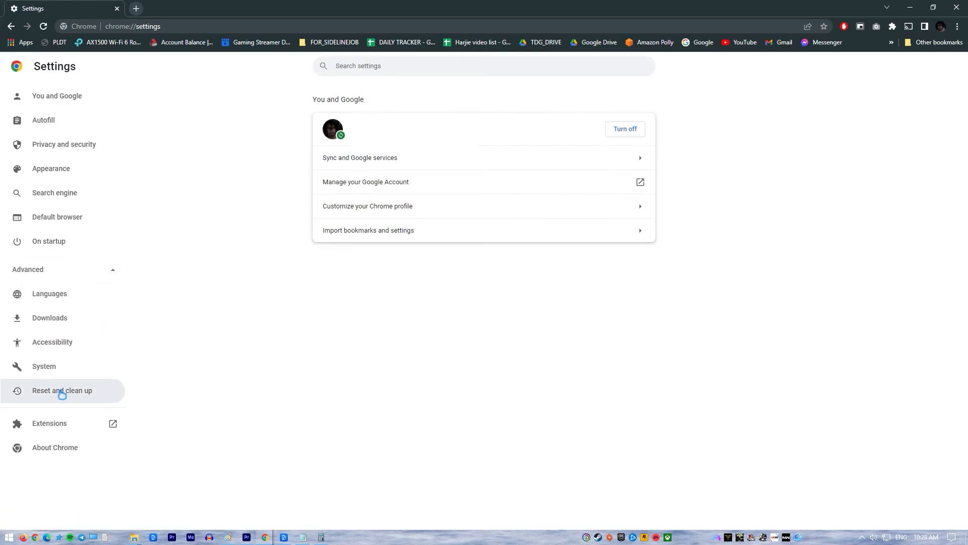
{"action": "left_click", "coordinate": [62, 390]}
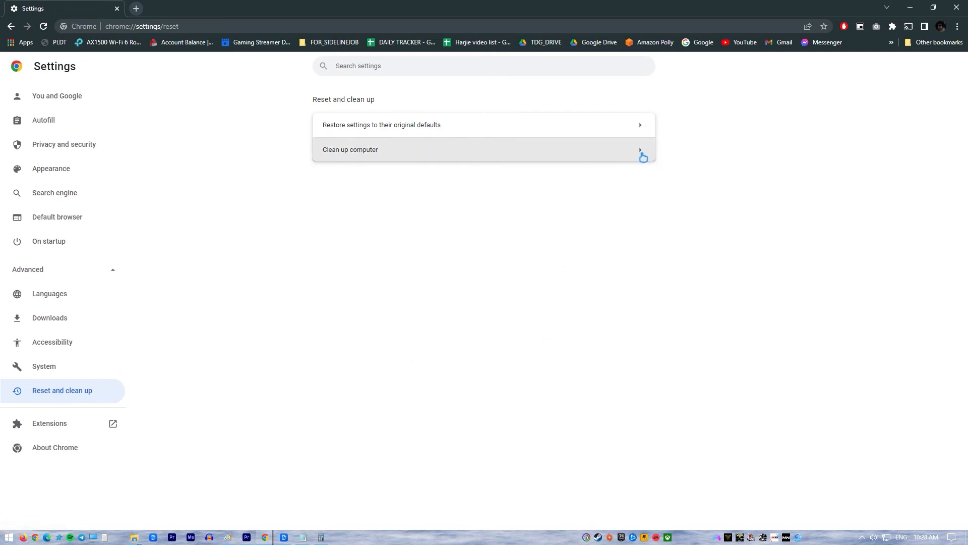
{"action": "left_click", "coordinate": [350, 149]}
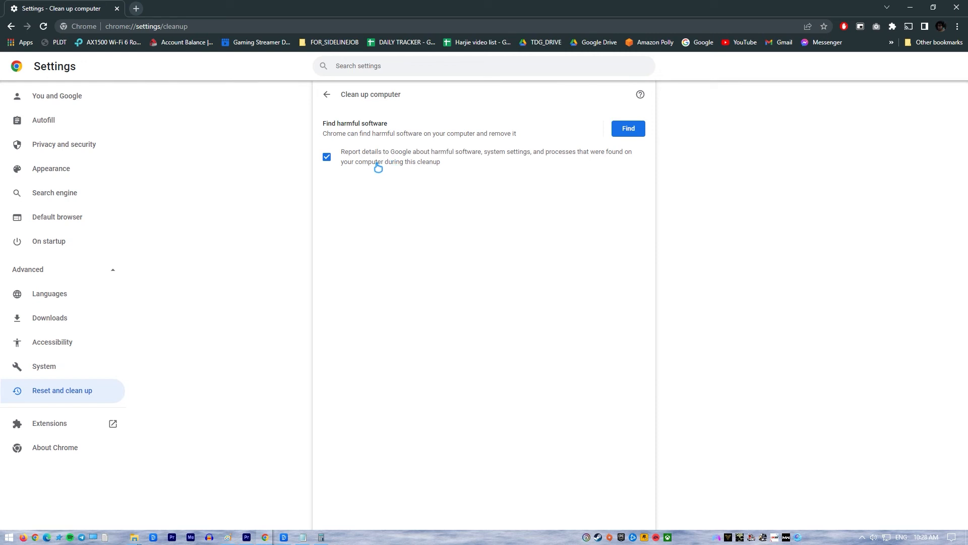
{"action": "left_click", "coordinate": [627, 128]}
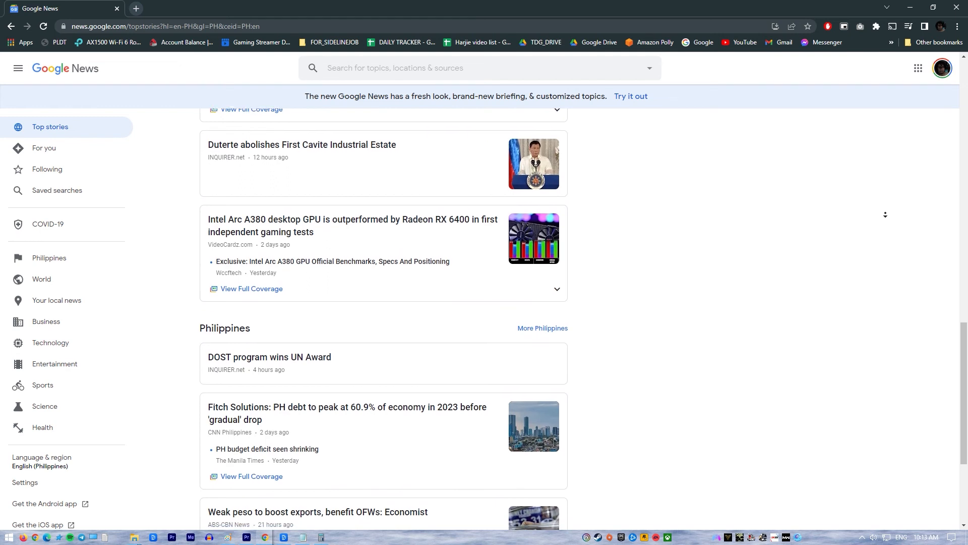
Open the 'Restore settings to their original defaults' confirmation under Advanced > Reset and clean up.
{"action": "left_click", "coordinate": [135, 8]}
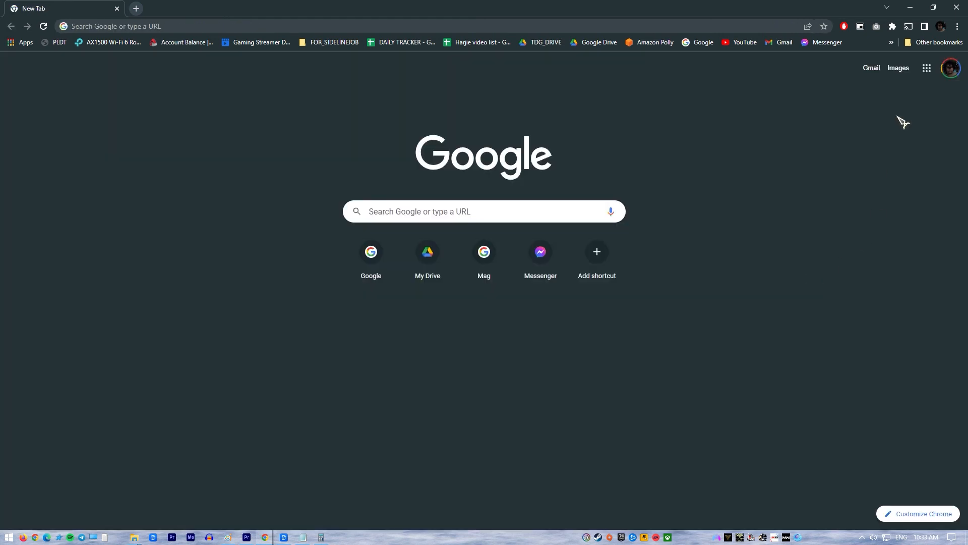
{"action": "left_click", "coordinate": [958, 27]}
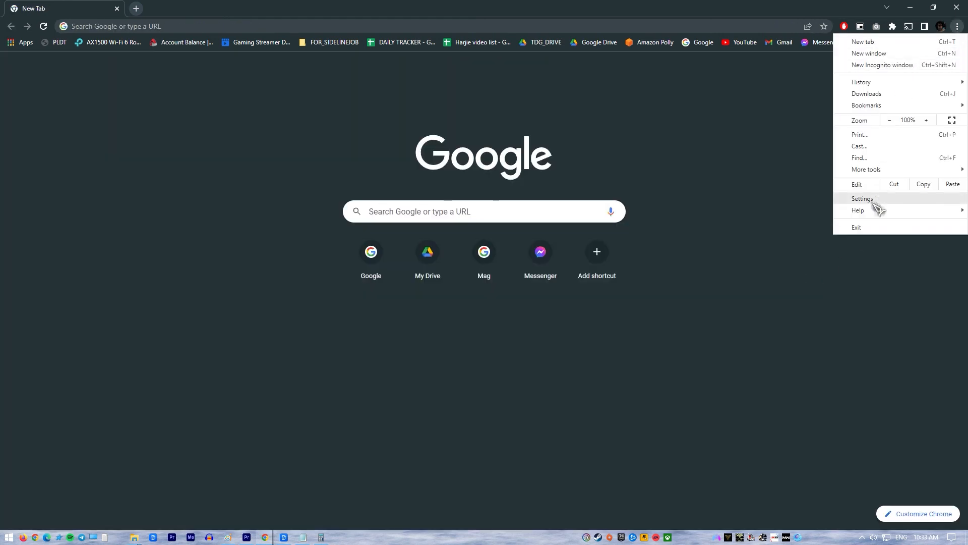
{"action": "left_click", "coordinate": [863, 199]}
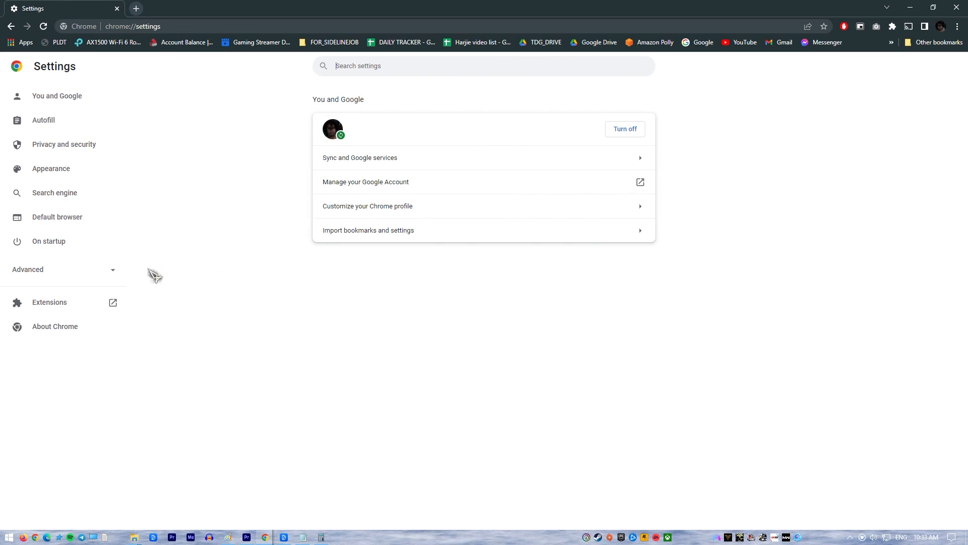
{"action": "left_click", "coordinate": [28, 269]}
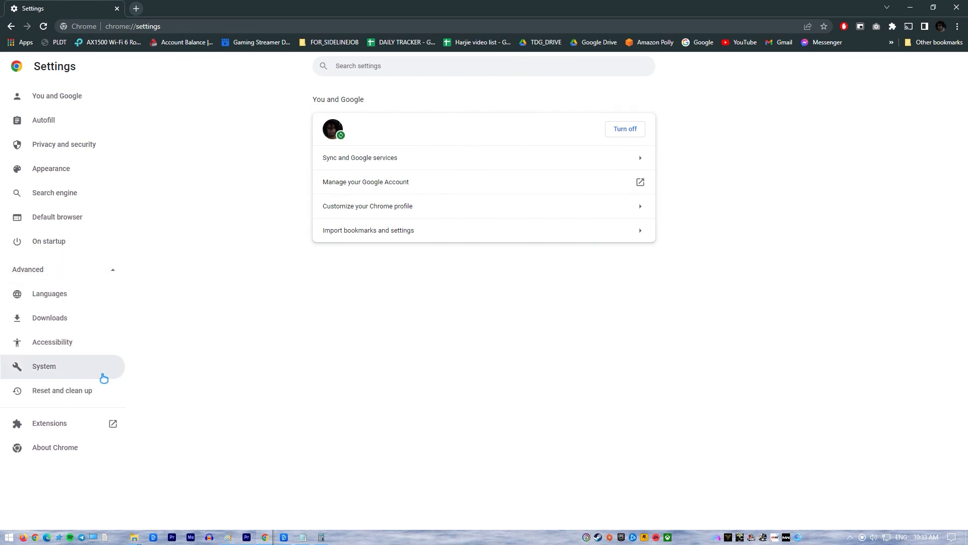
{"action": "left_click", "coordinate": [62, 390]}
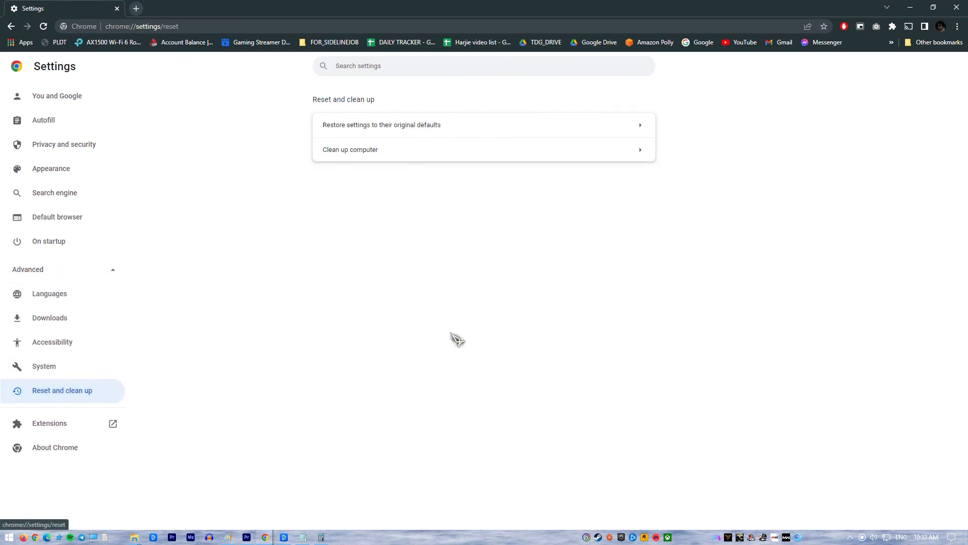
{"action": "left_click", "coordinate": [382, 124]}
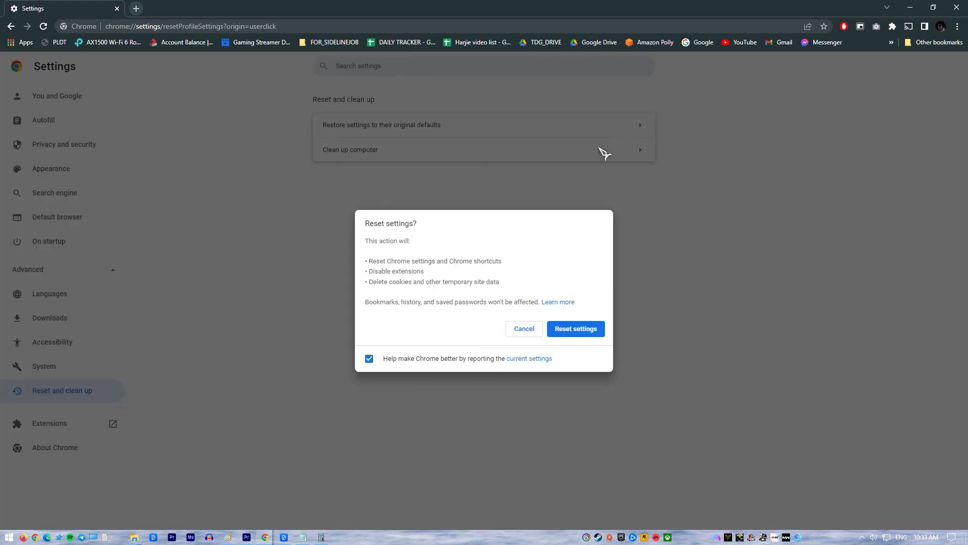